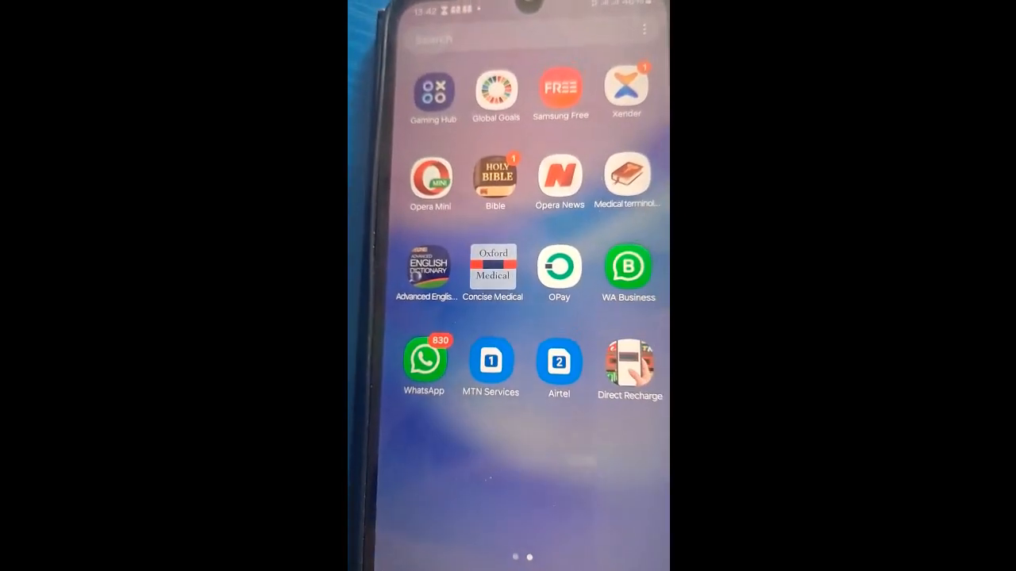
- Launch the Phone app from the apps screen and bring up its dialing keypad
scroll("right", 3)
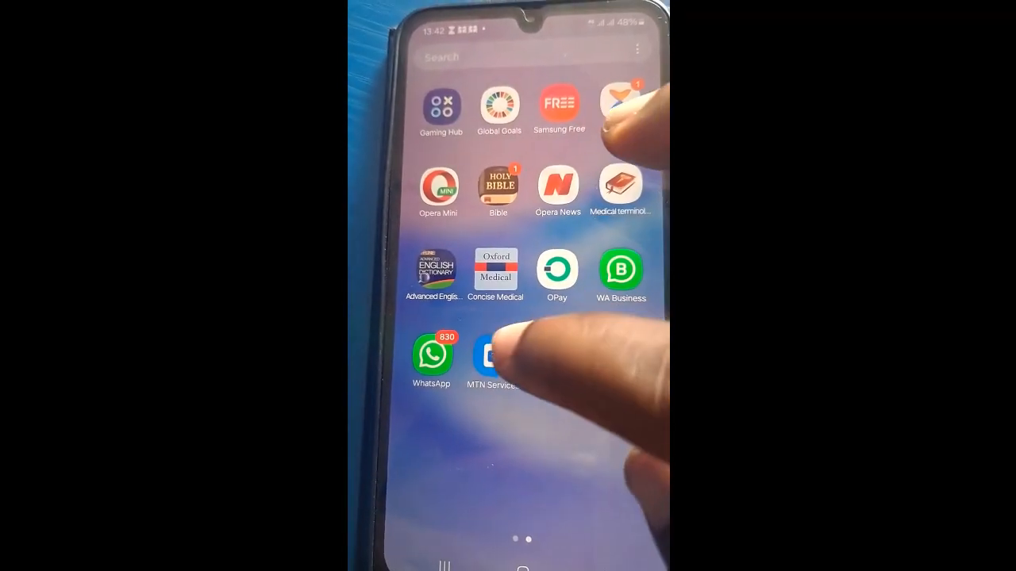
scroll("left", 3)
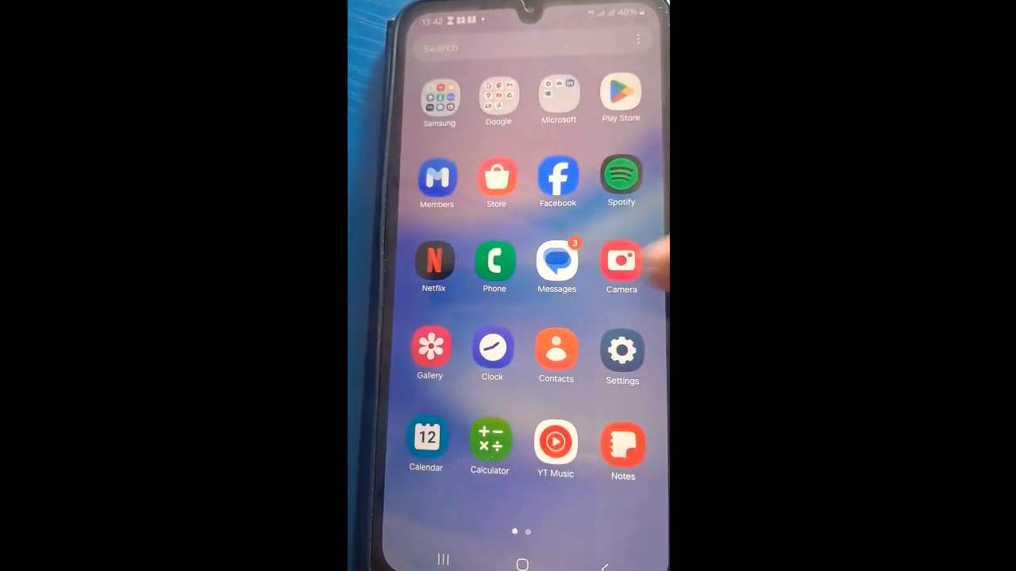
left_click(494, 262)
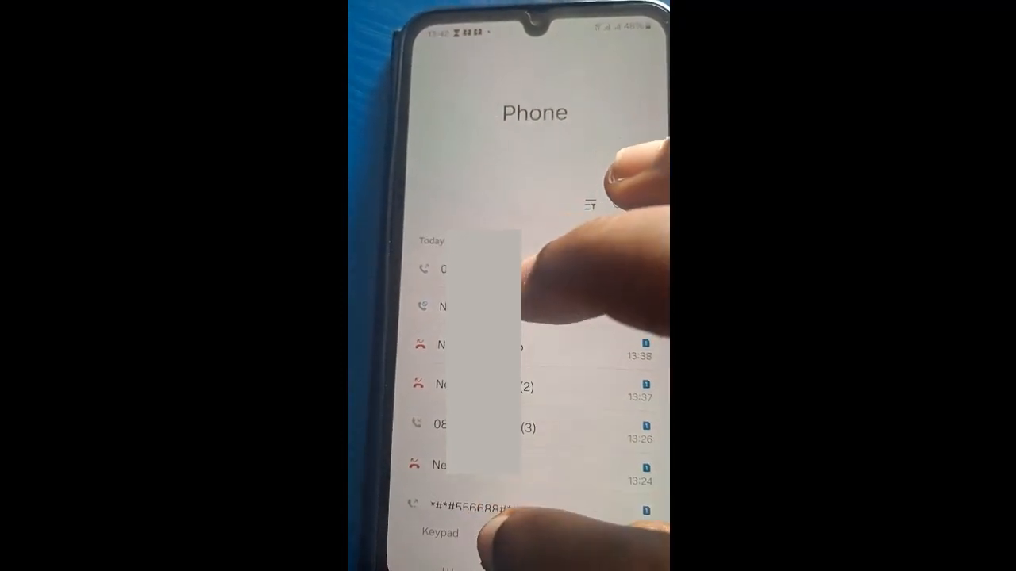
left_click(438, 524)
type("180")
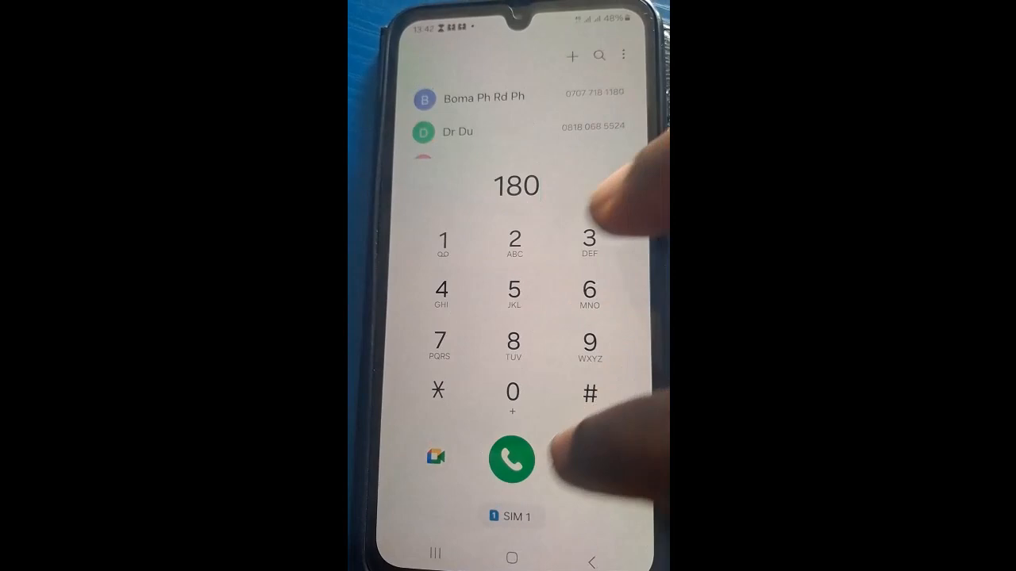
- Call the number 180, end the call, and return to the apps screen
left_click(512, 459)
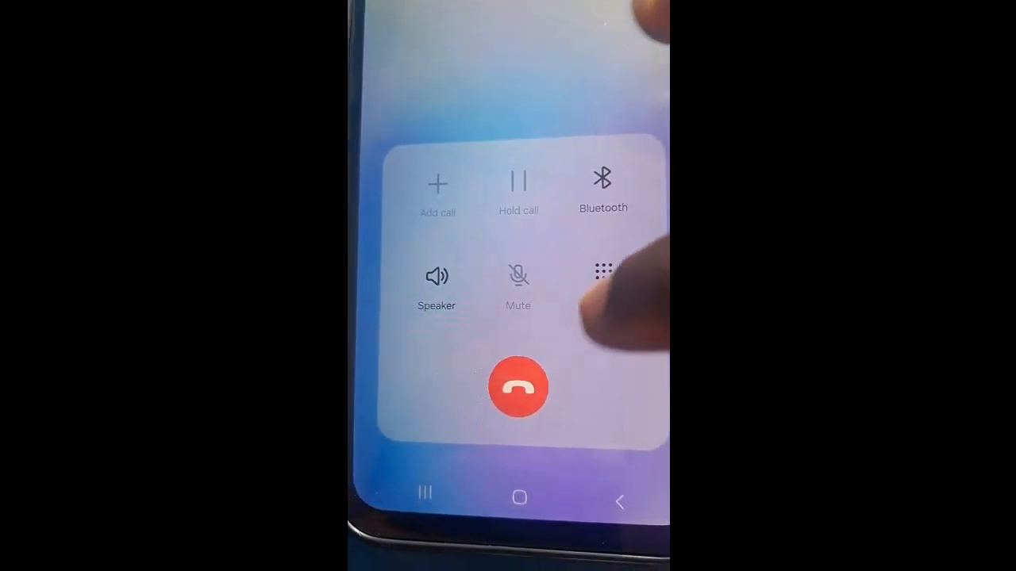
left_click(519, 387)
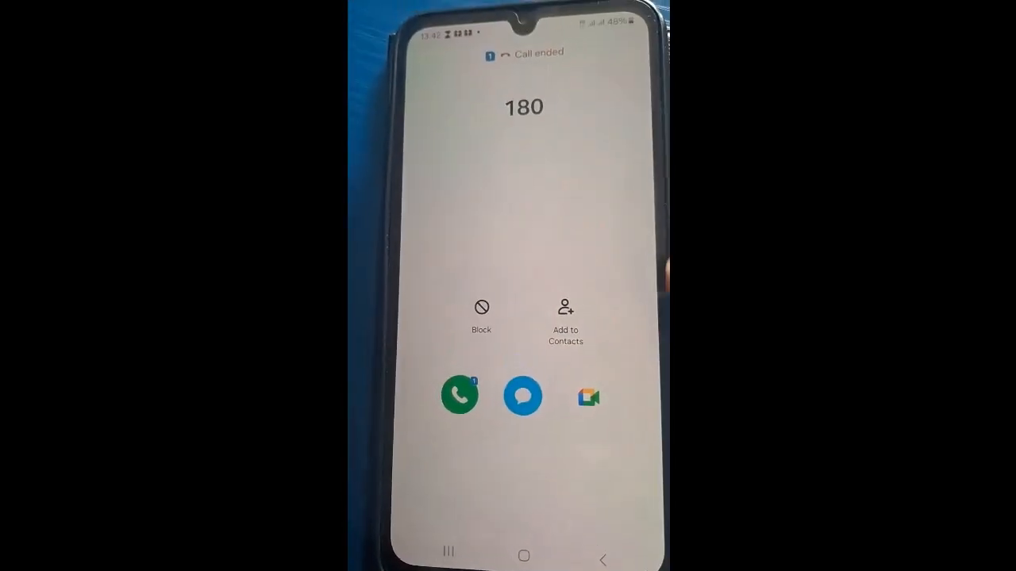
left_click(524, 556)
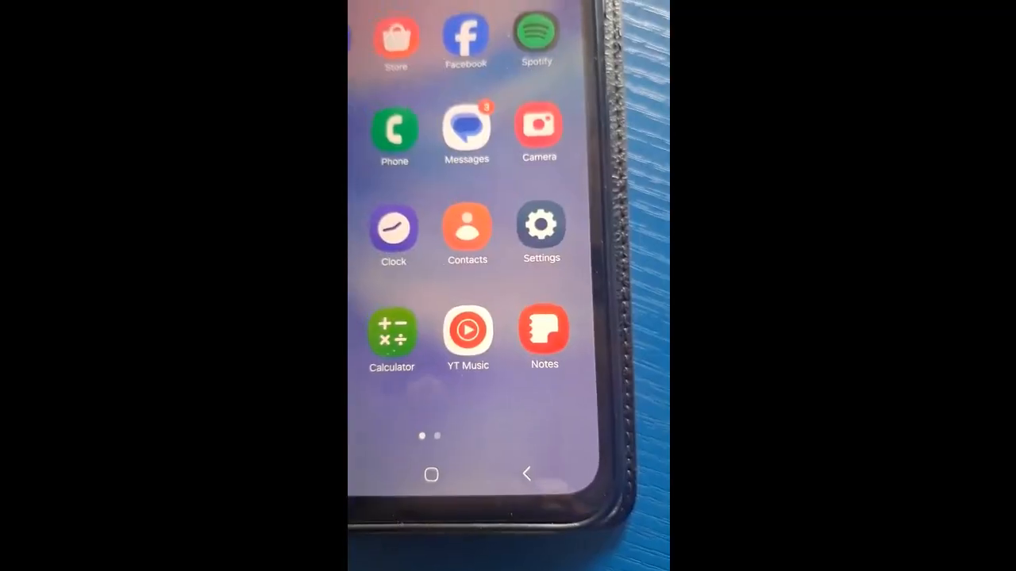
- Reach Software information via Settings > About phone
left_click(539, 235)
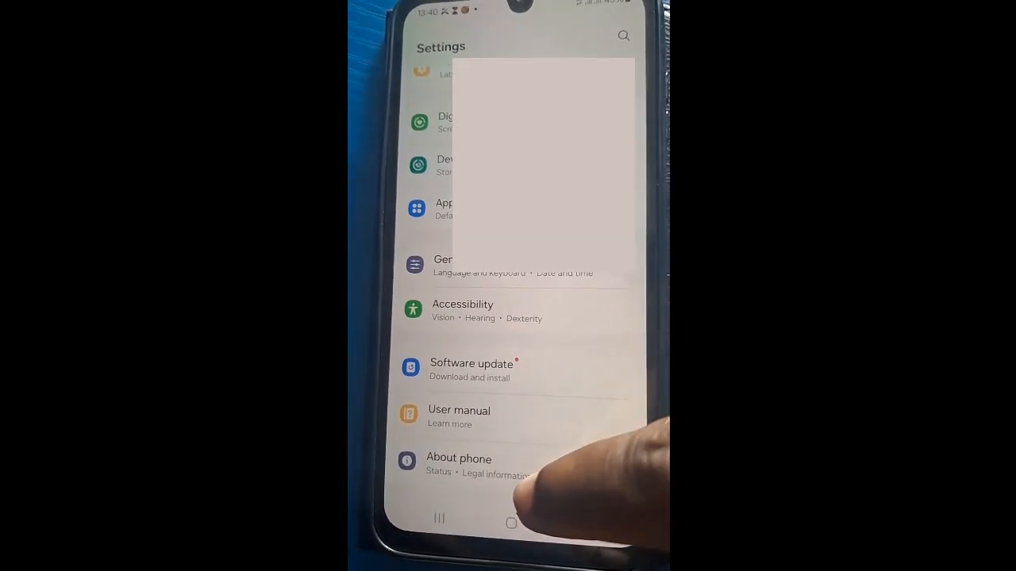
left_click(459, 457)
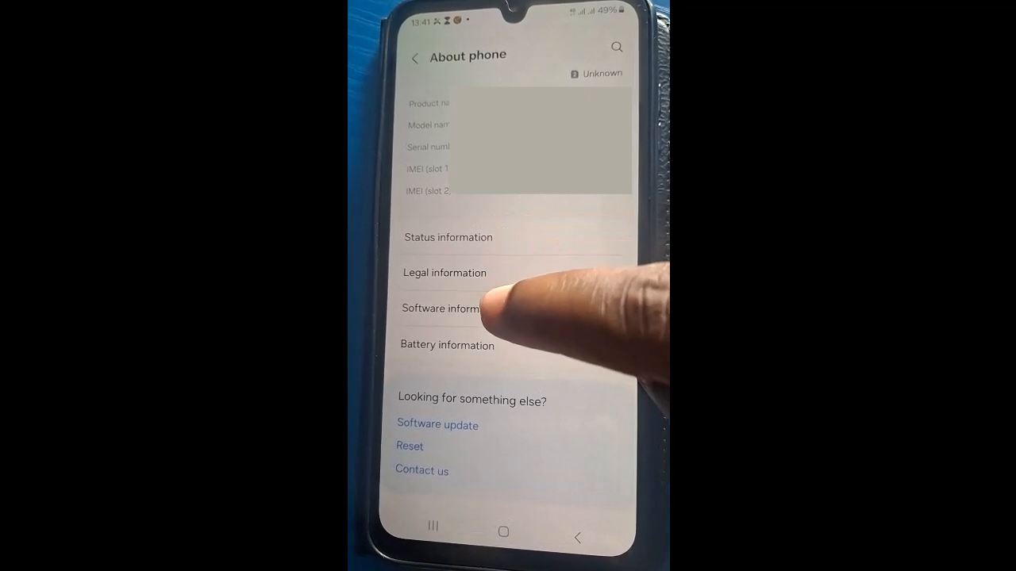
left_click(440, 307)
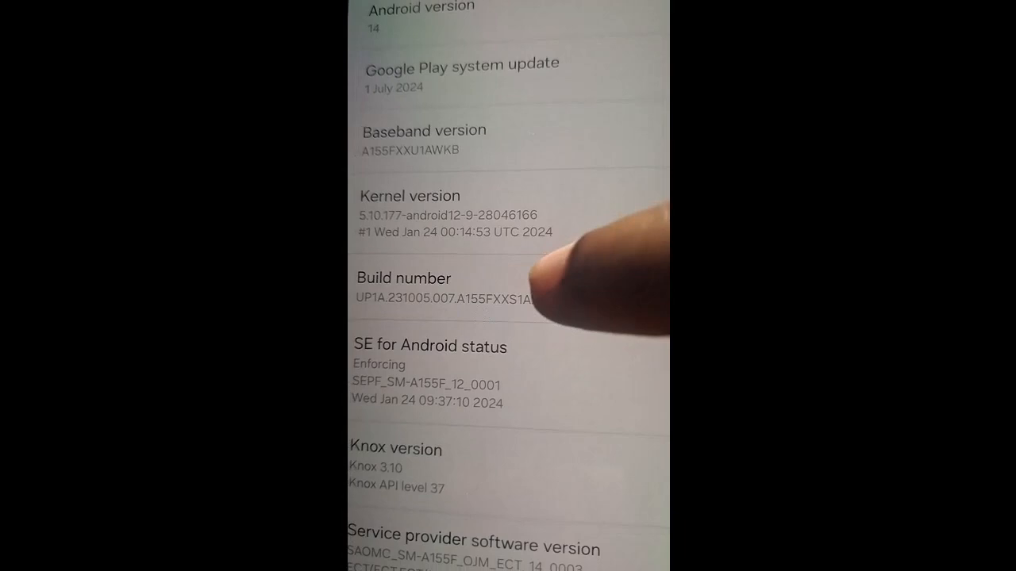
- Tap the build number repeatedly until developer mode is unlocked
left_click(419, 289)
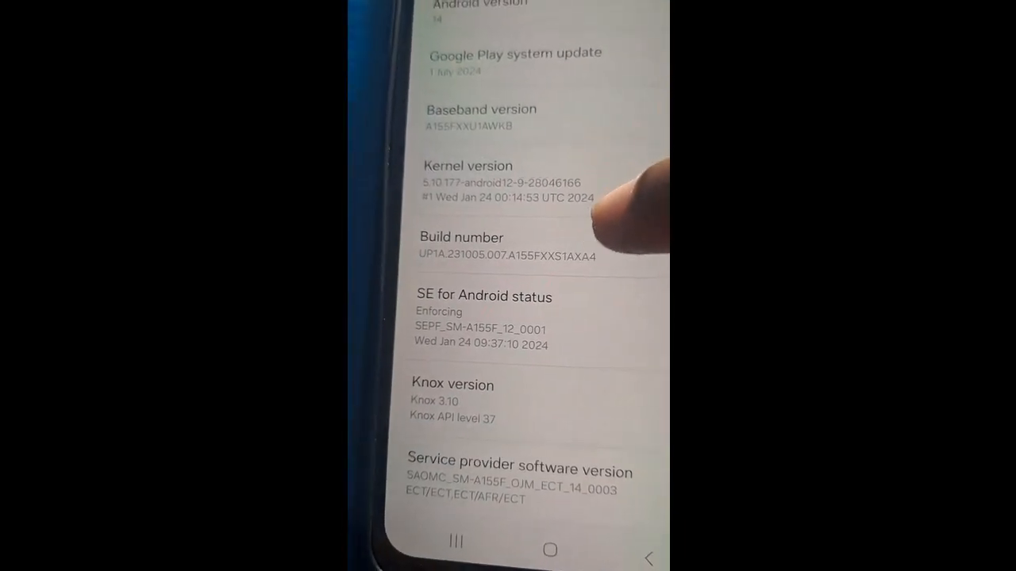
left_click(460, 238)
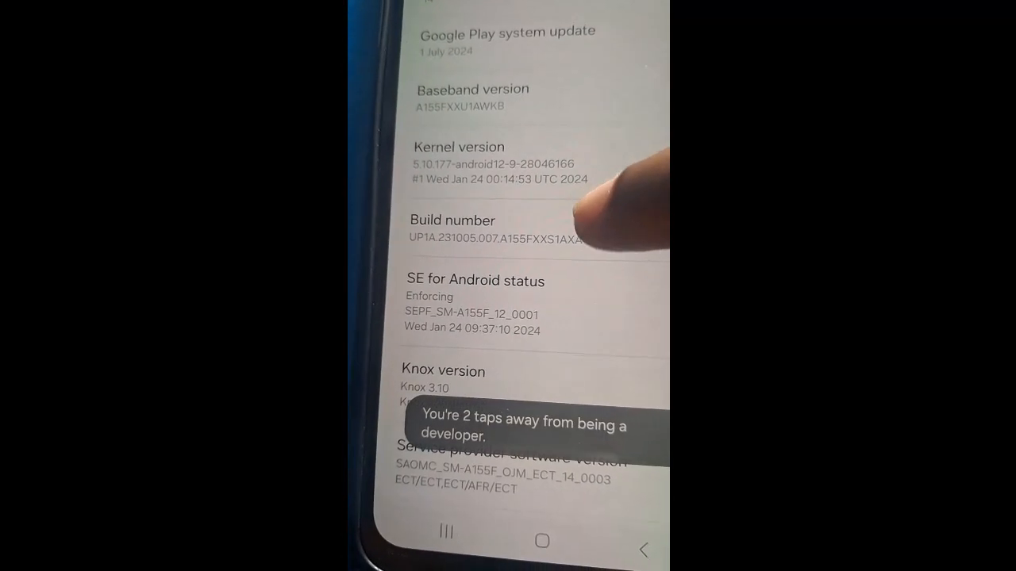
left_click(452, 230)
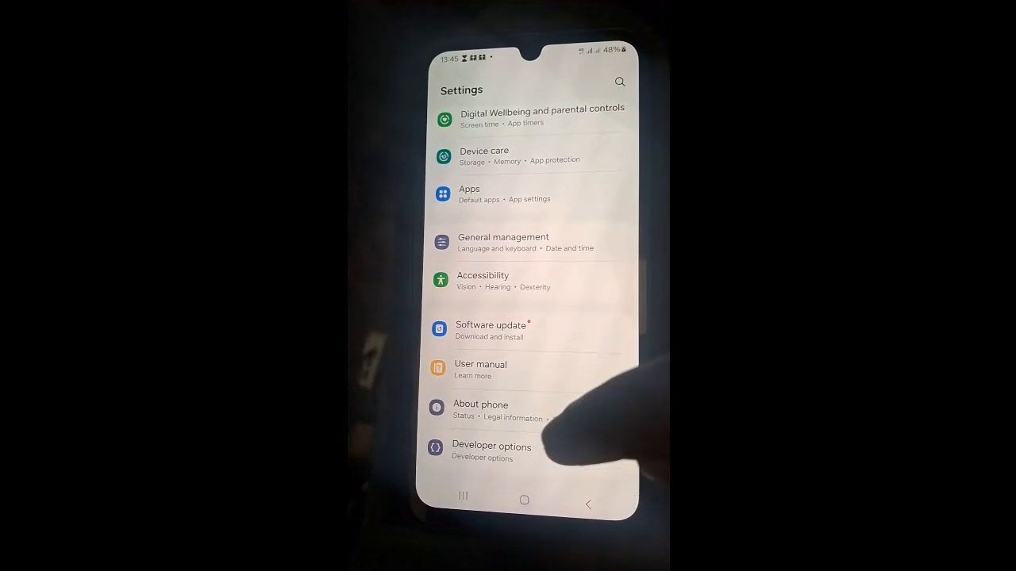
- In Developer options, switch off Picture colour mode and ensure USB debugging is on
left_click(493, 447)
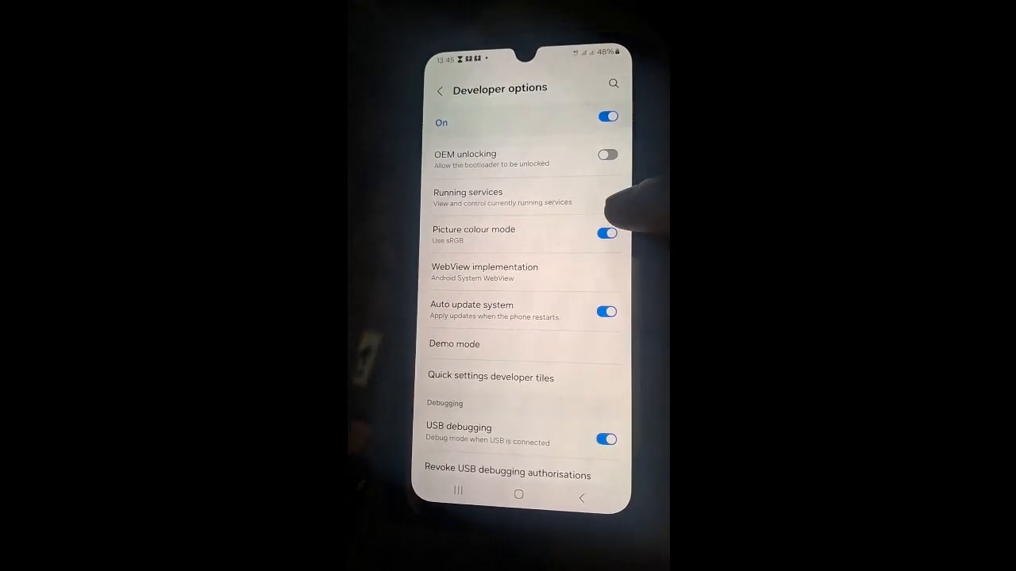
left_click(606, 231)
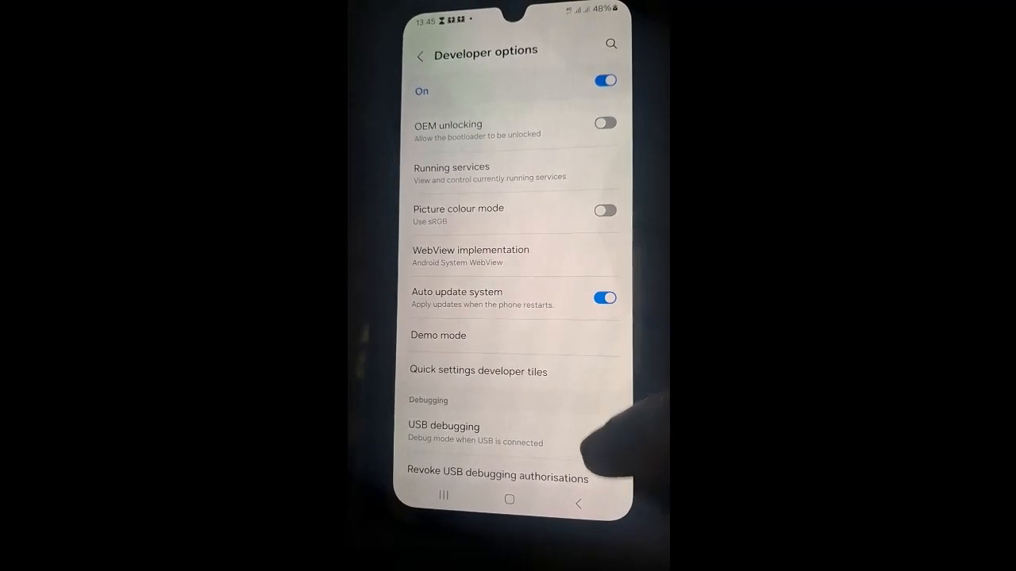
left_click(444, 425)
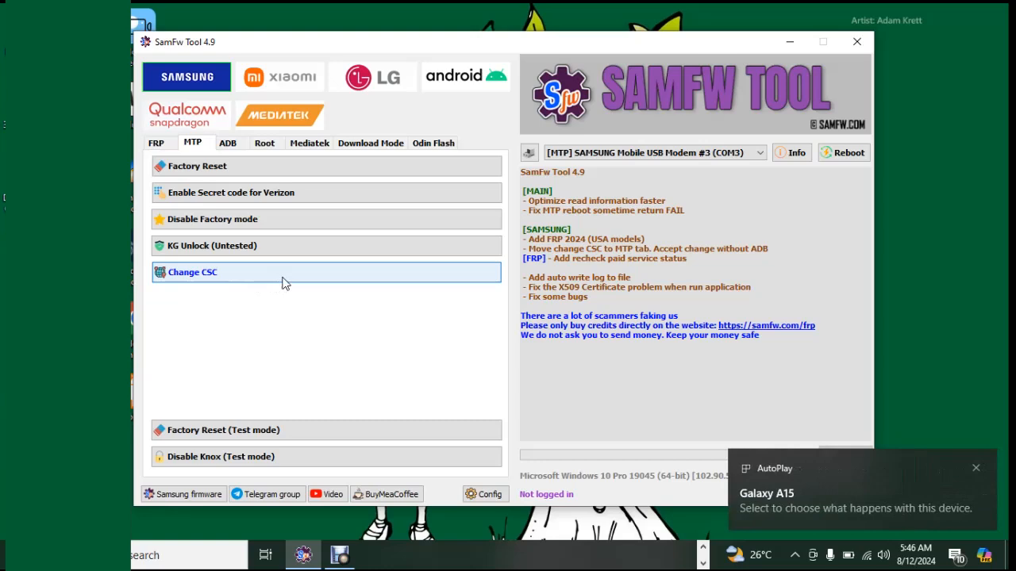
- Start Change CSC in the MTP tab so the tool checks the ADB connection
left_click(192, 273)
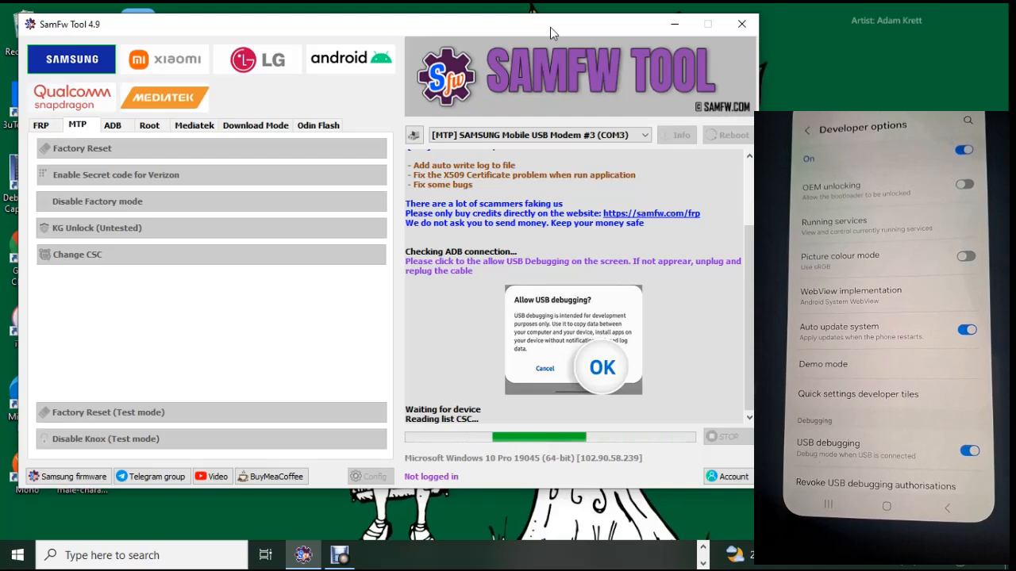
- Pick a code from the Phone supported CSC dropdown and apply it with Change
left_click(76, 254)
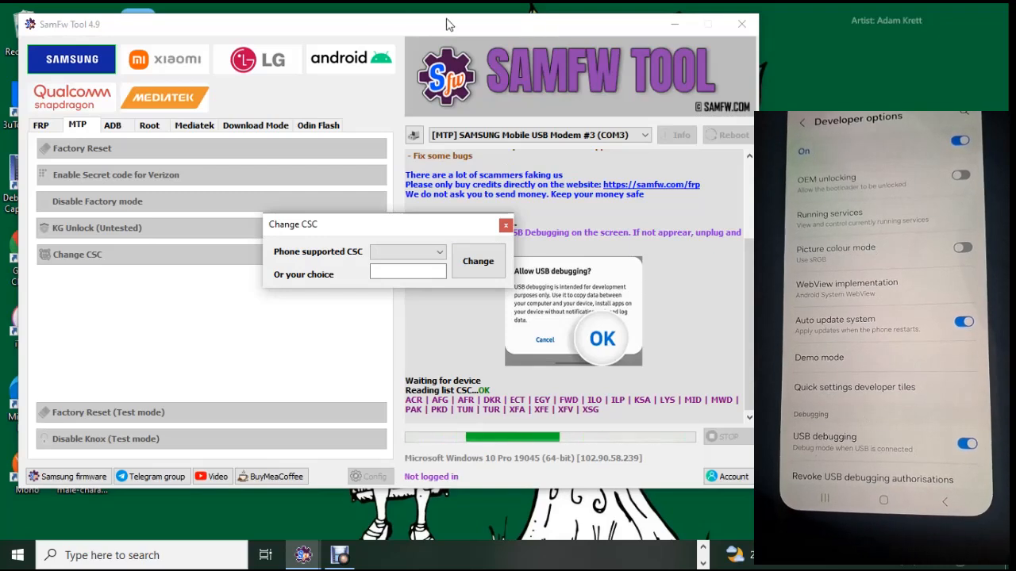
left_click(406, 251)
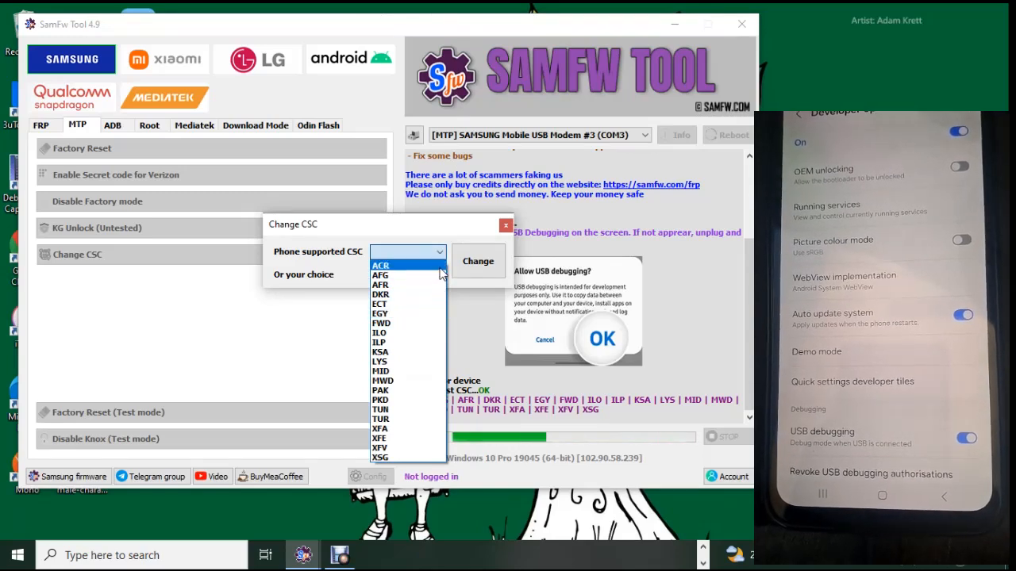
left_click(381, 409)
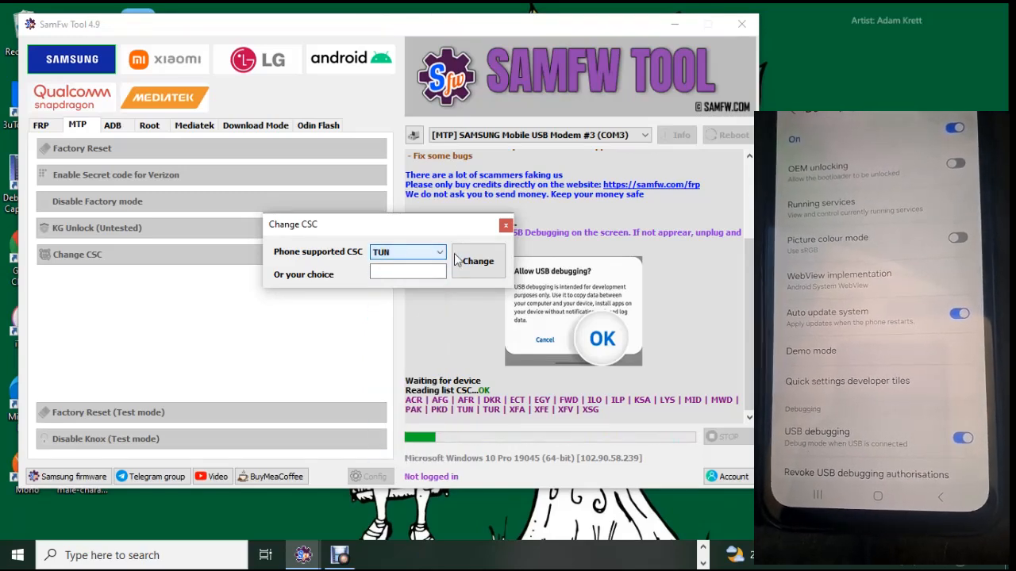
left_click(477, 261)
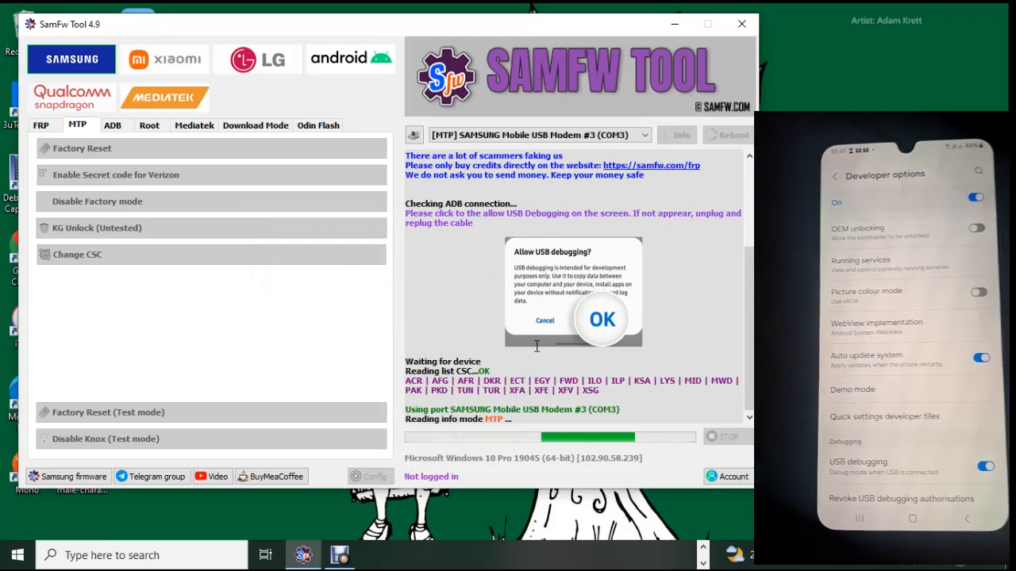
left_click(601, 317)
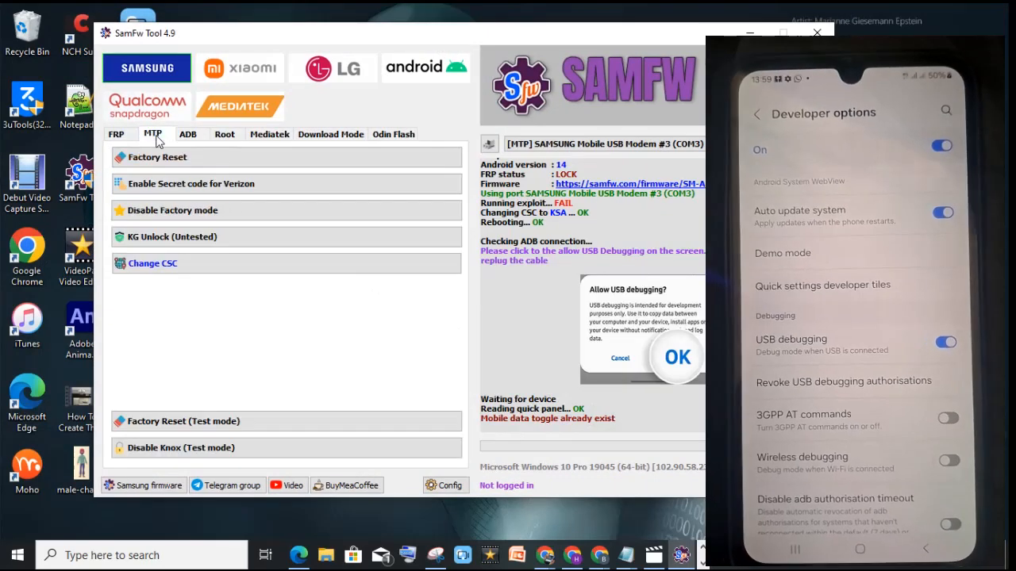
- Start Change CSC again, select ILO from the supported codes, and apply it
left_click(152, 264)
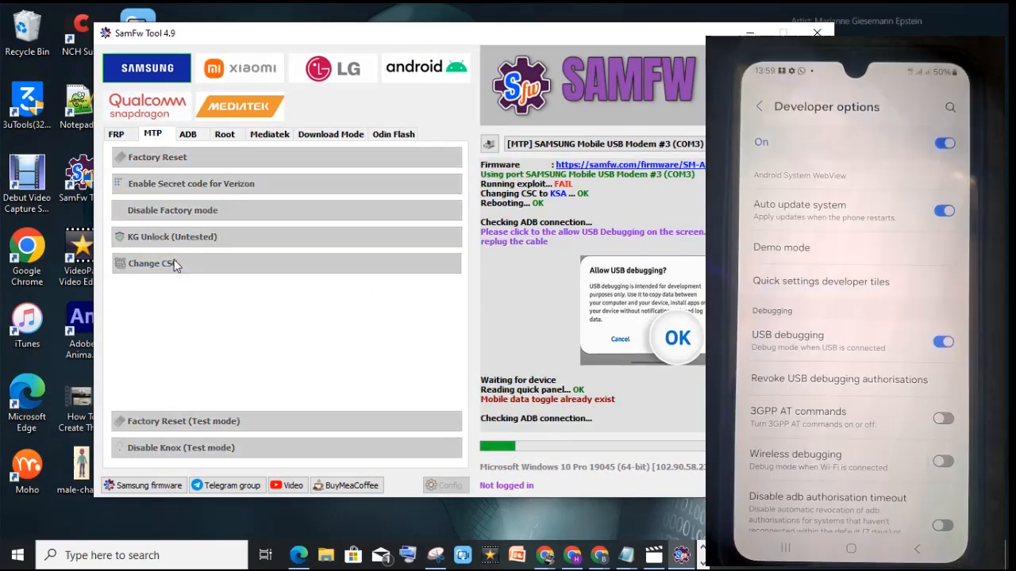
left_click(151, 264)
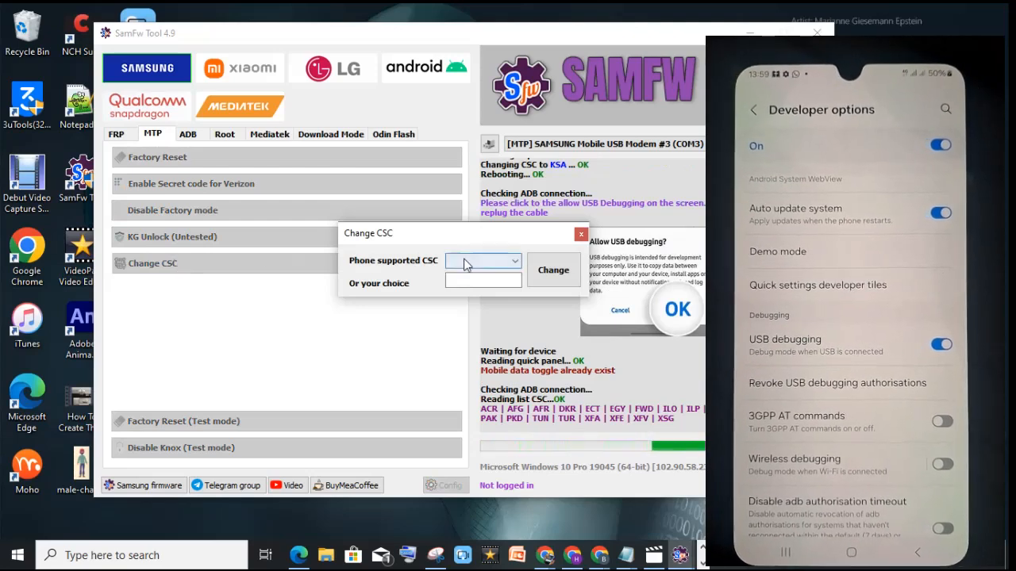
left_click(483, 260)
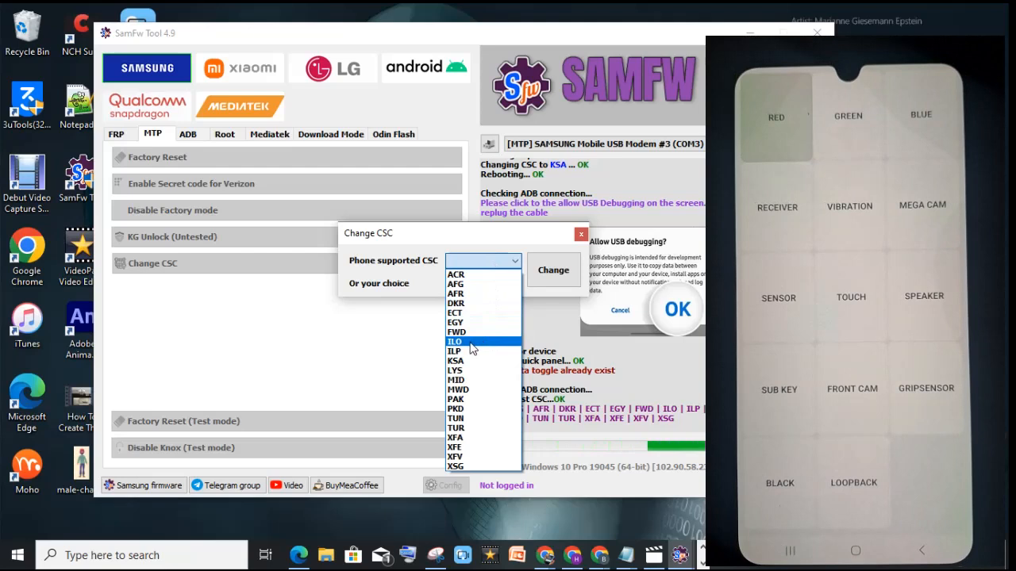
left_click(453, 341)
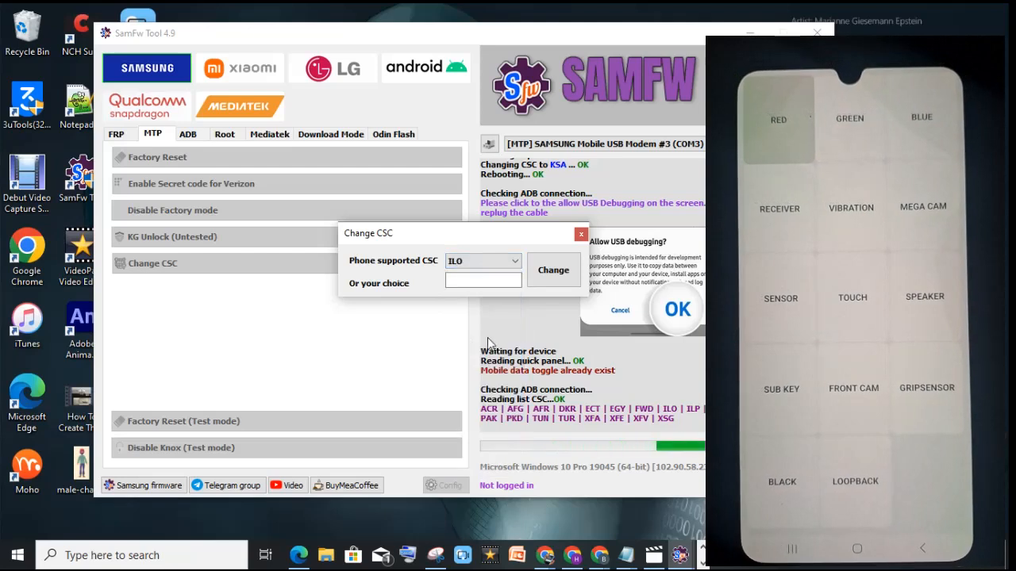
left_click(552, 270)
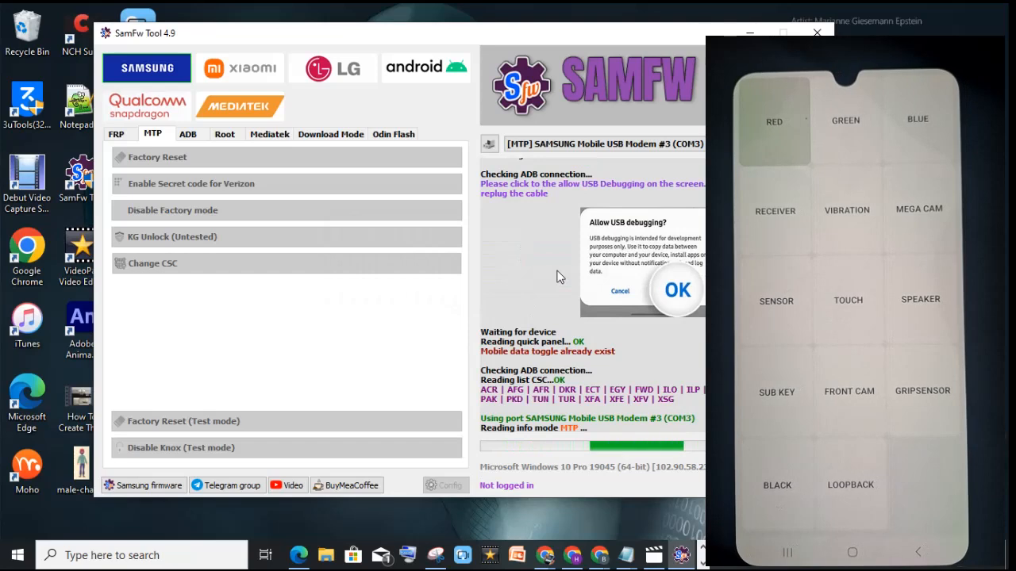
- Wait for the ILO change and reboot to finish, keeping the SamFw Tool window in front
left_click(676, 289)
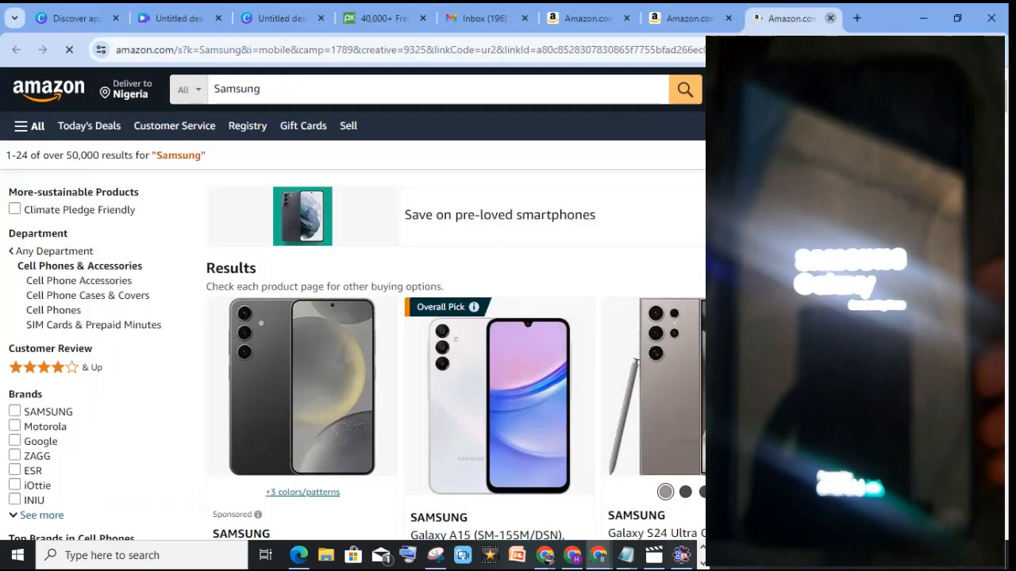
left_click(681, 556)
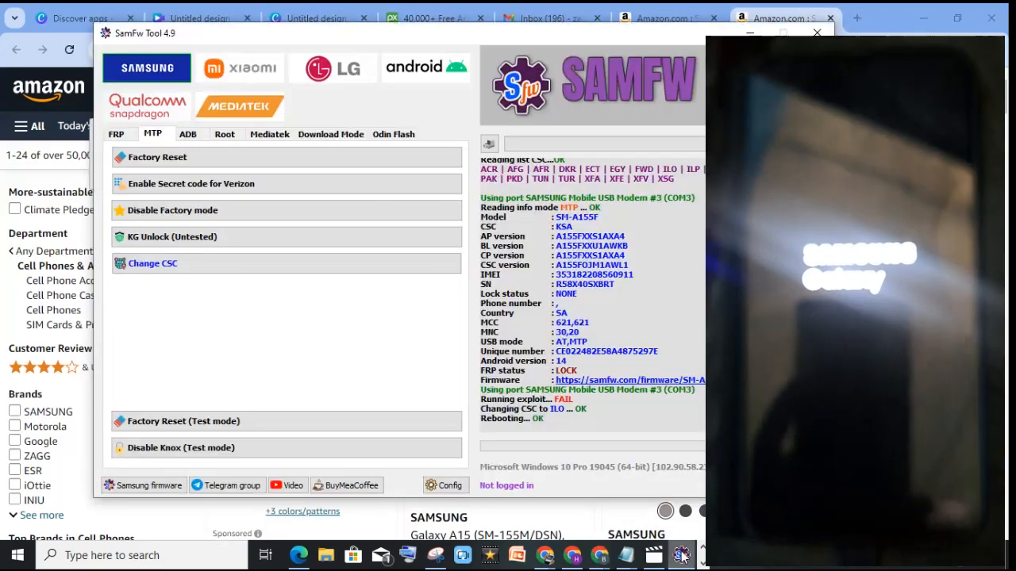